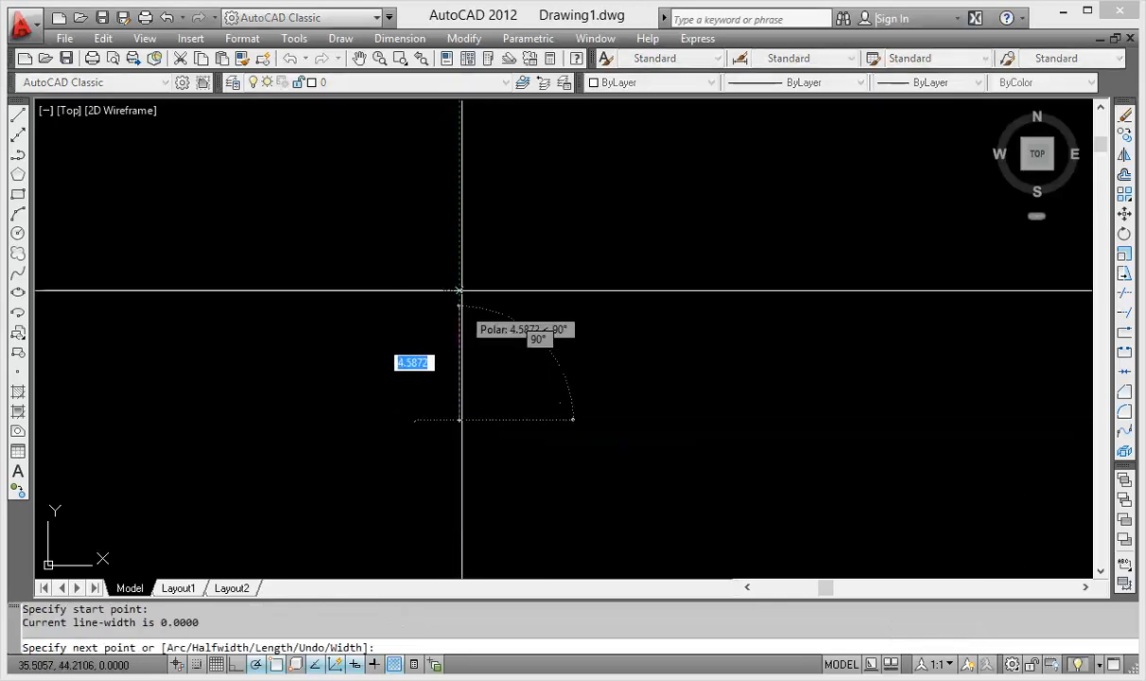
Step: End the line command after drawing the fourth vertical line
key("Escape")
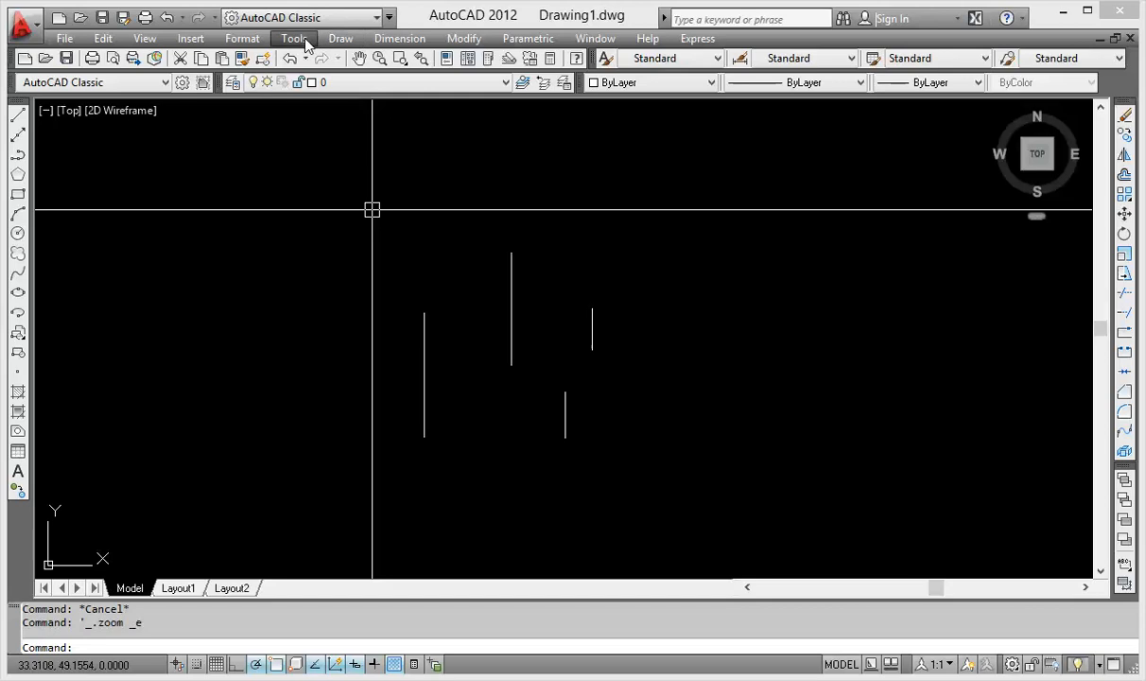
Step: Open Load Application from the Tools menu and browse up to This PC
left_click(296, 38)
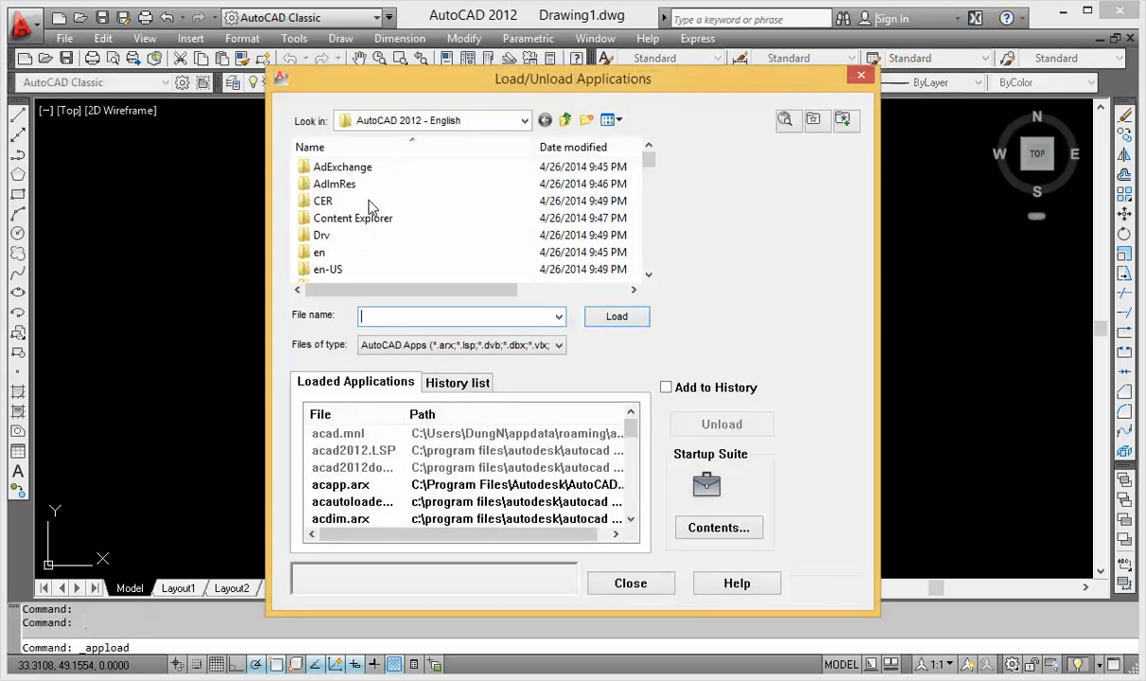
left_click(545, 119)
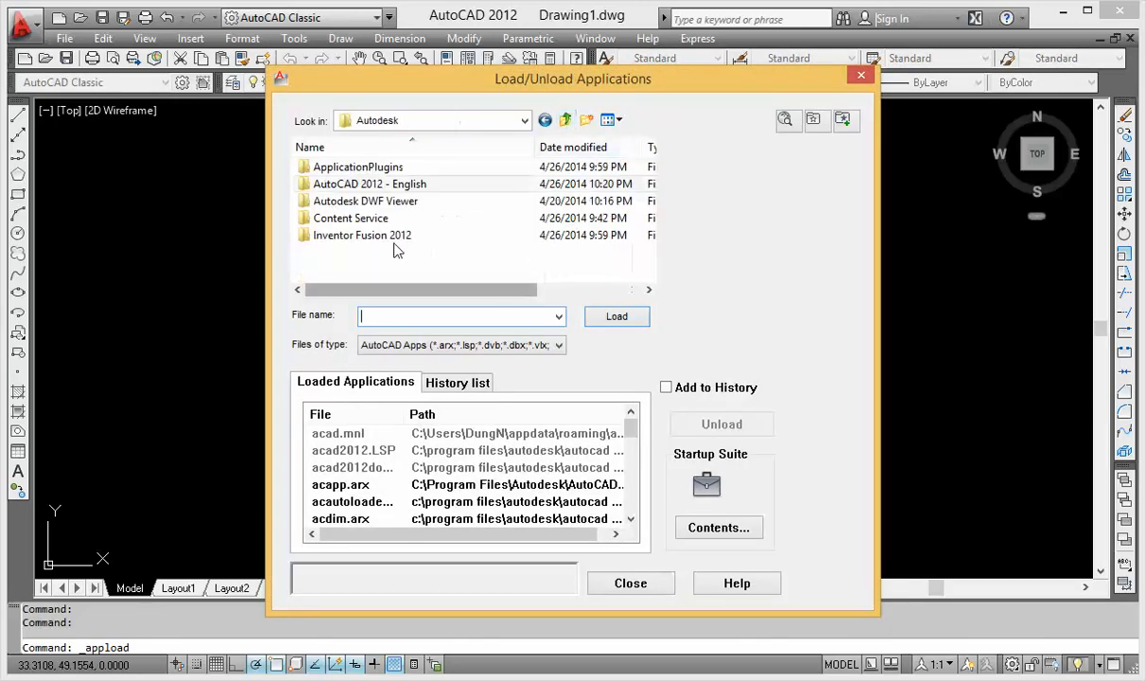
left_click(545, 120)
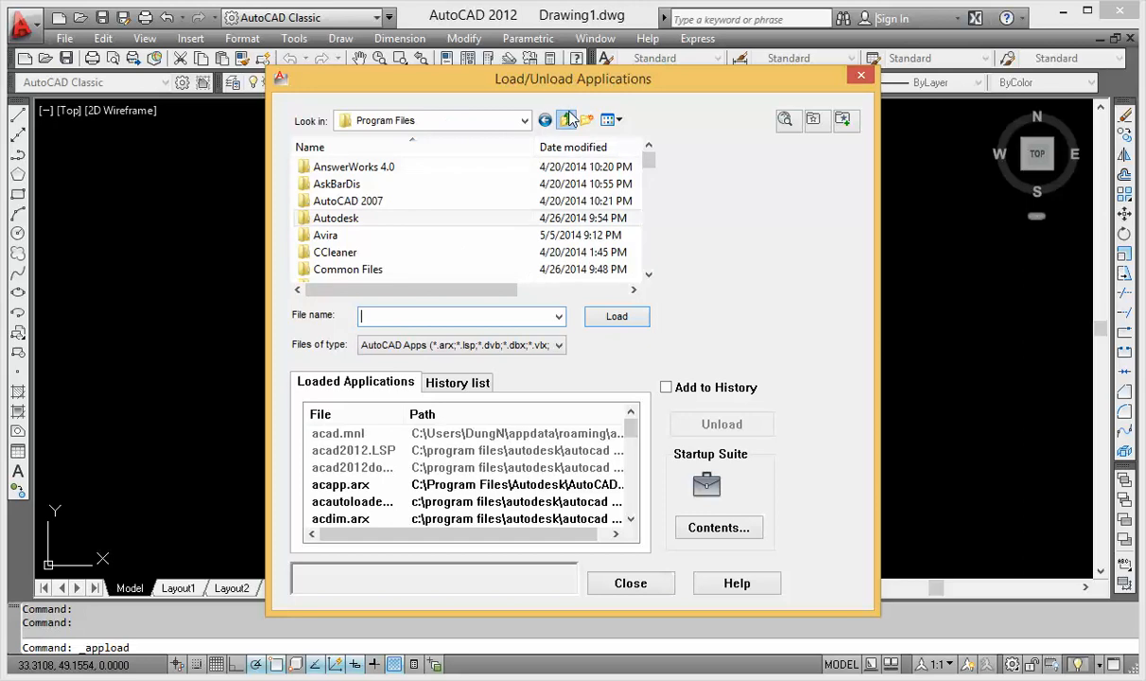
left_click(569, 119)
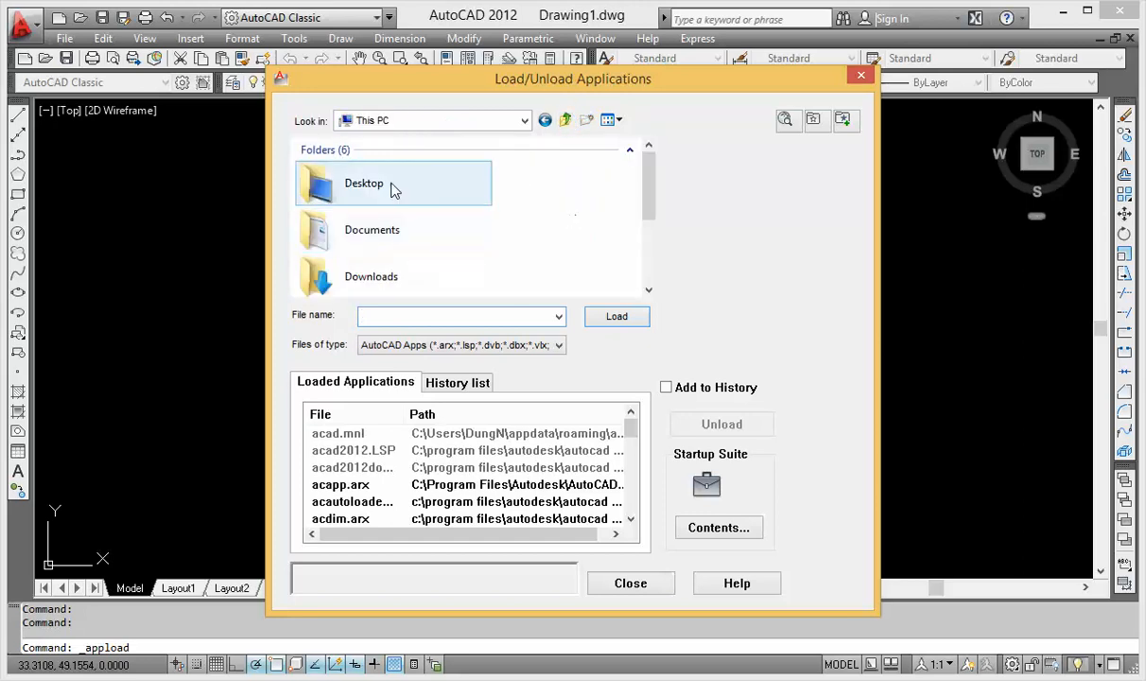
Step: Load TLEN POLYLINE.lsp from RELAX (E:) > AUTOCAD > post
double_click(363, 183)
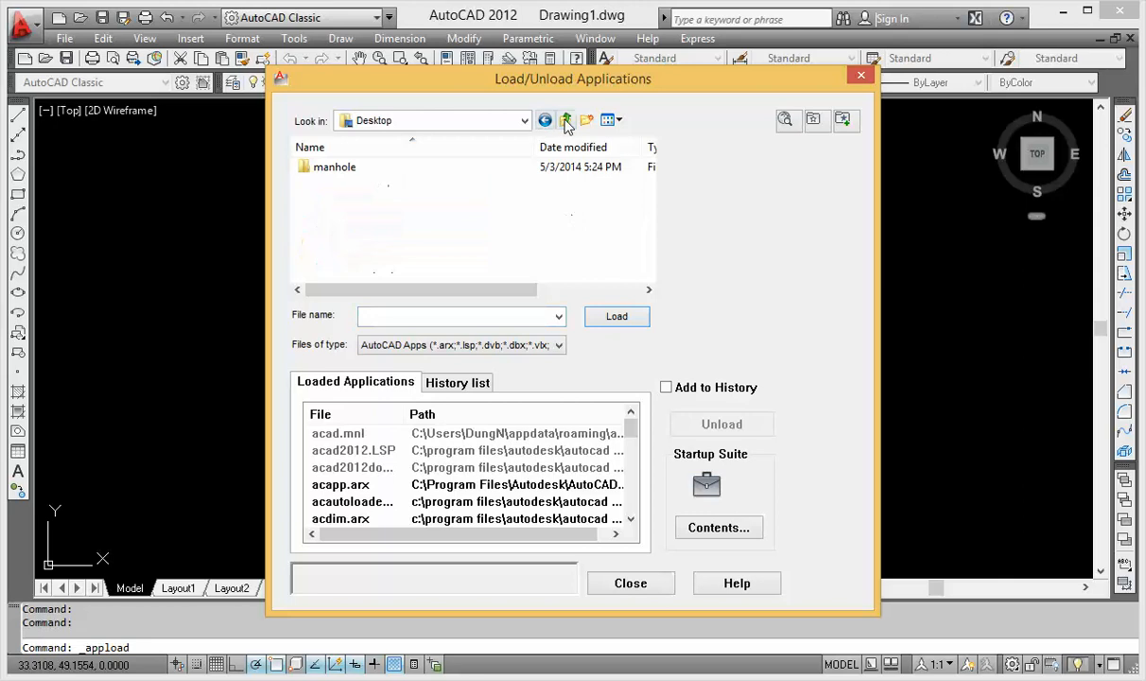
left_click(564, 120)
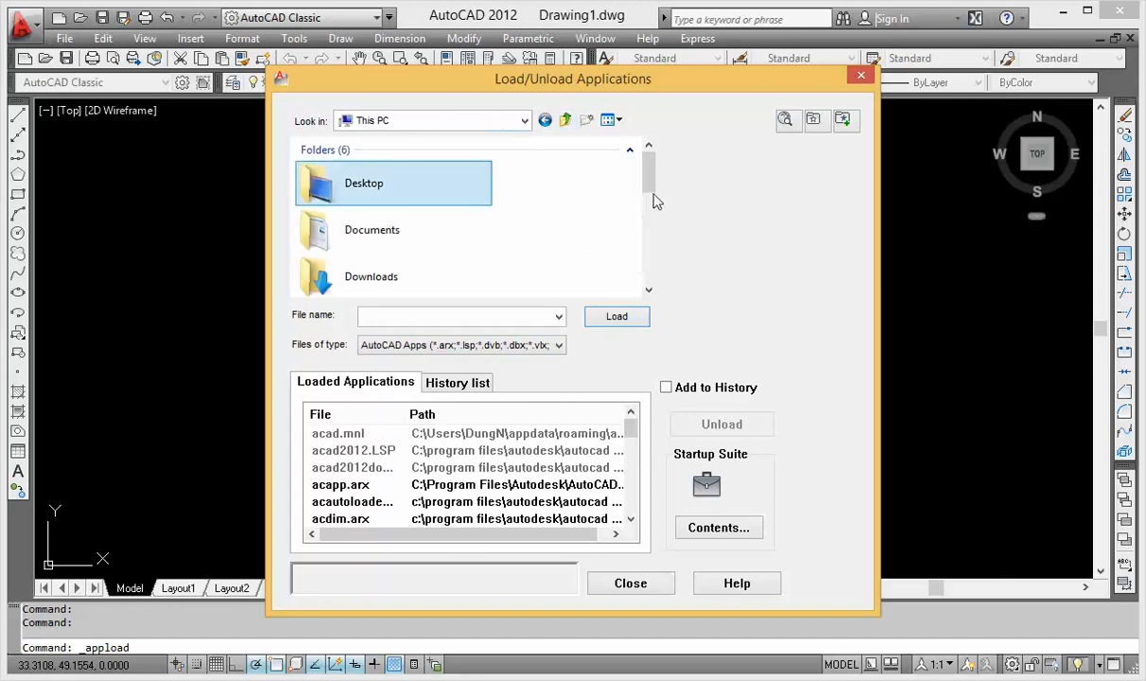
scroll("down", 3)
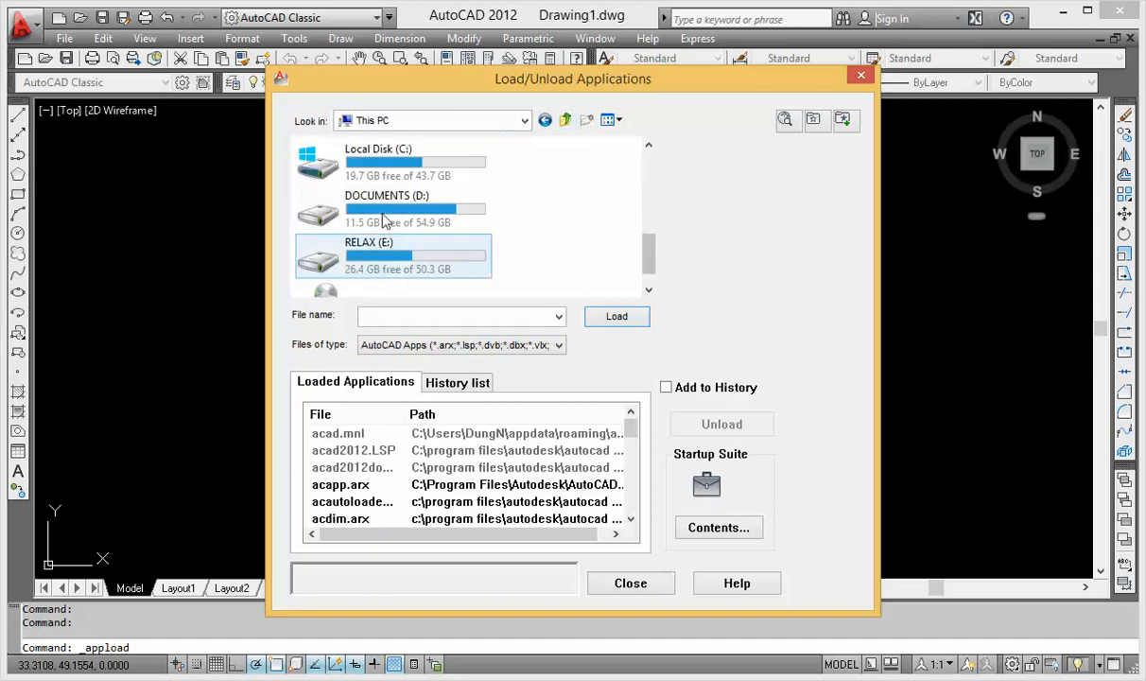
double_click(367, 255)
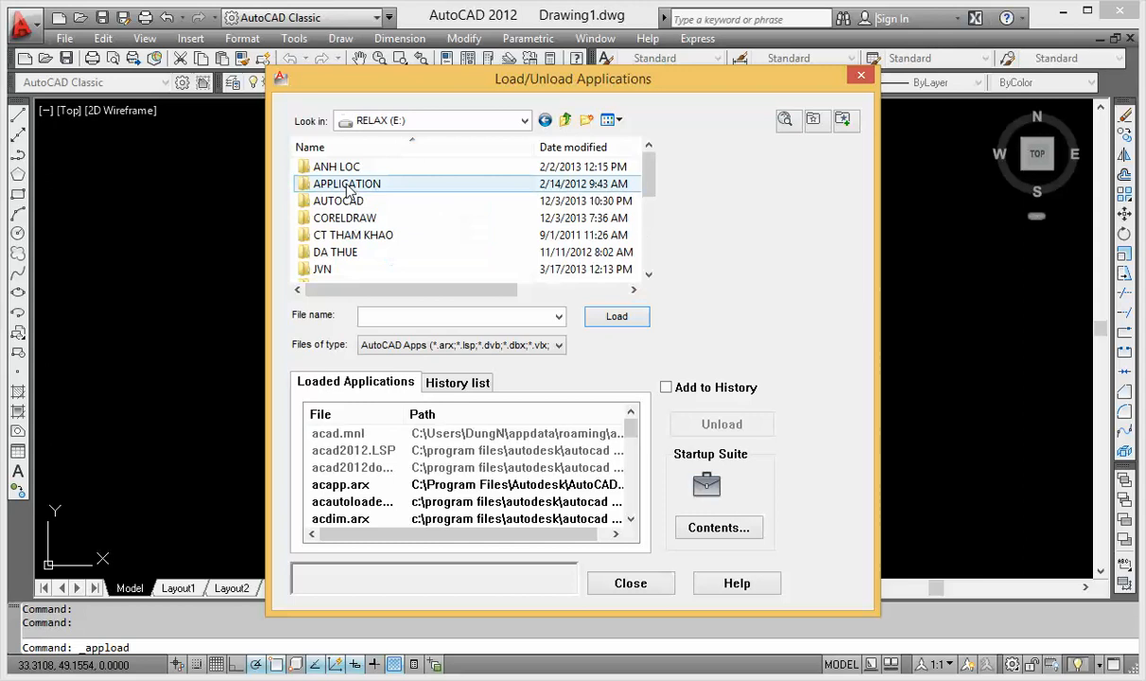
double_click(336, 200)
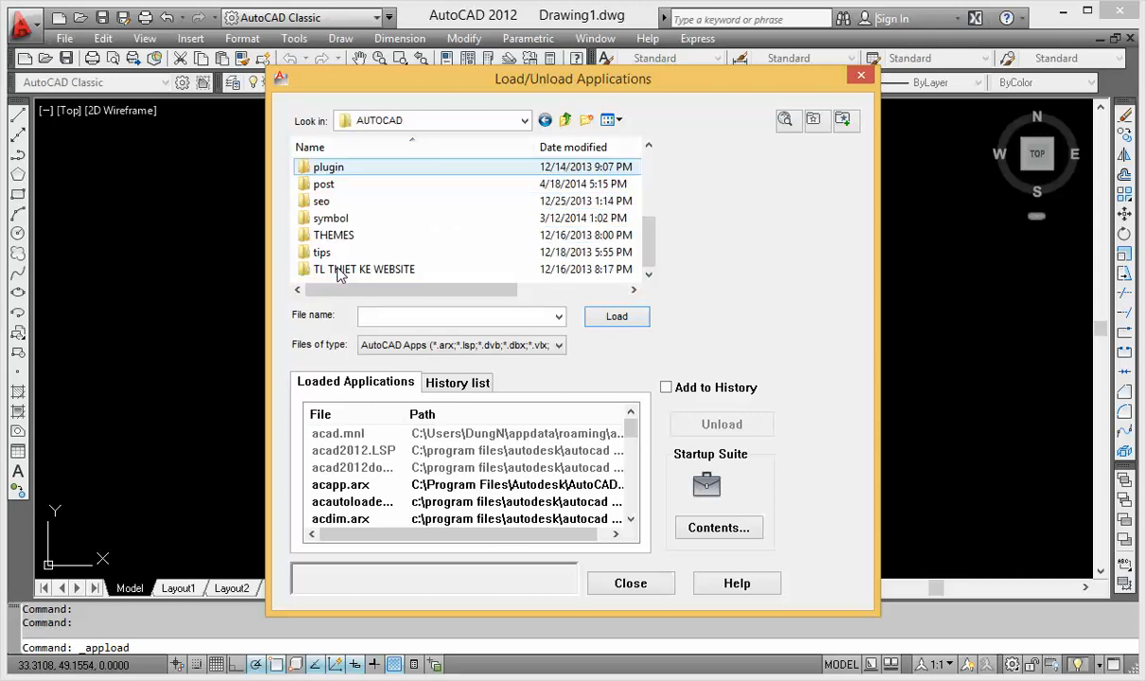
left_click(323, 183)
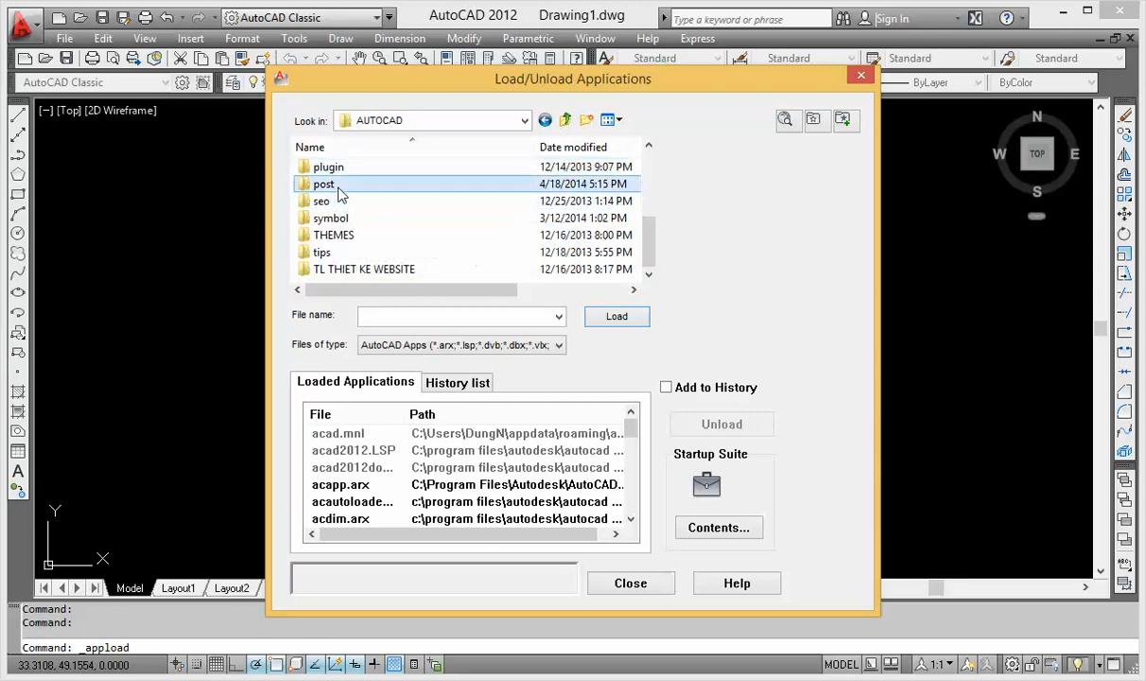
double_click(324, 183)
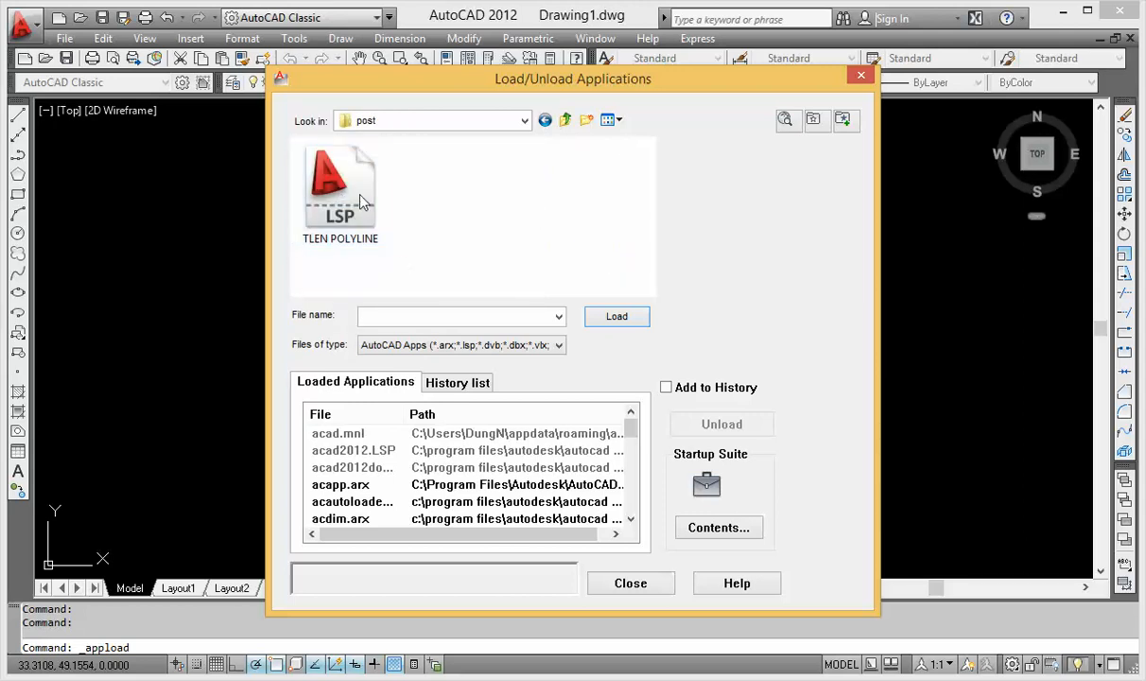
left_click(340, 189)
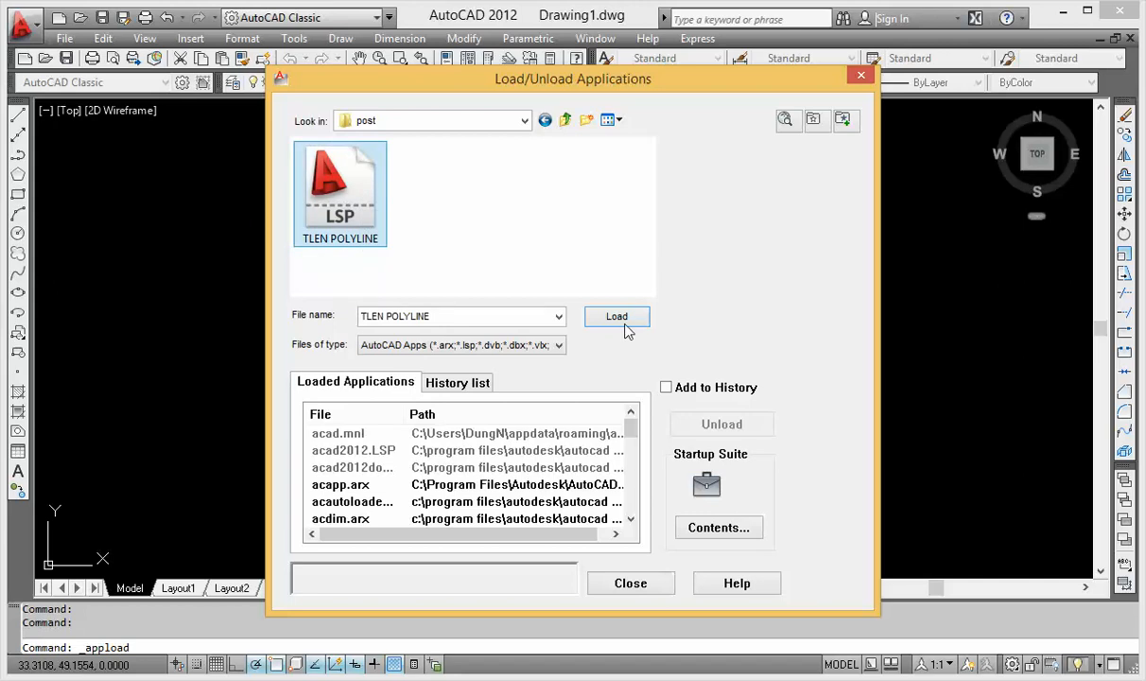
left_click(616, 316)
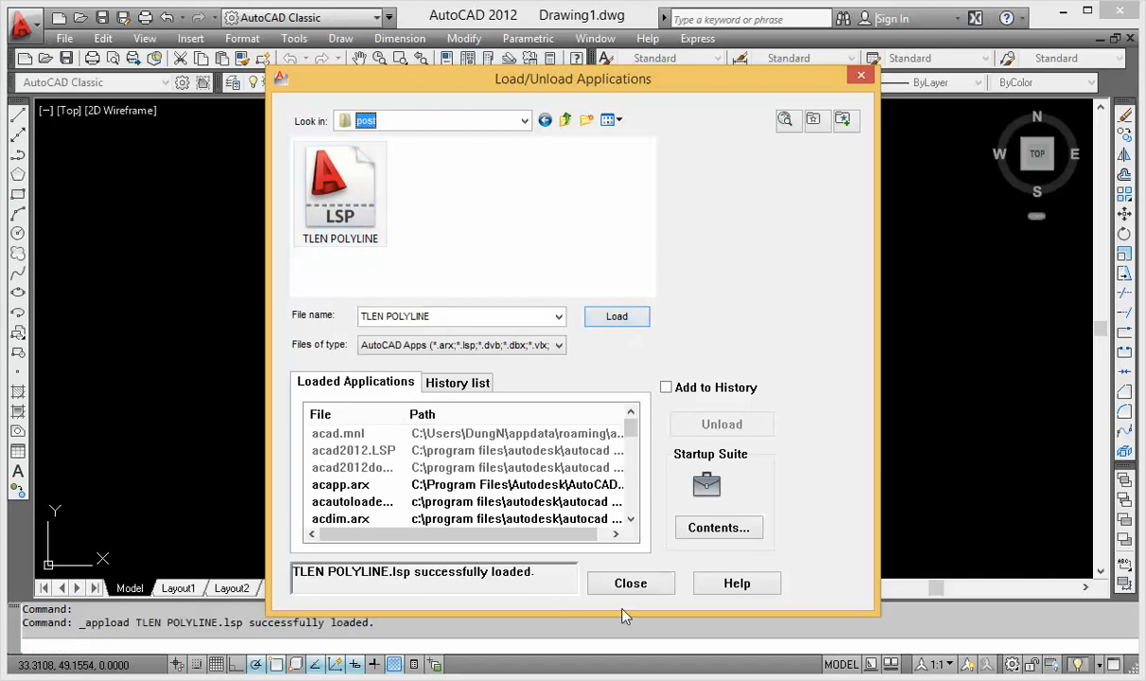
mouse_move(650, 601)
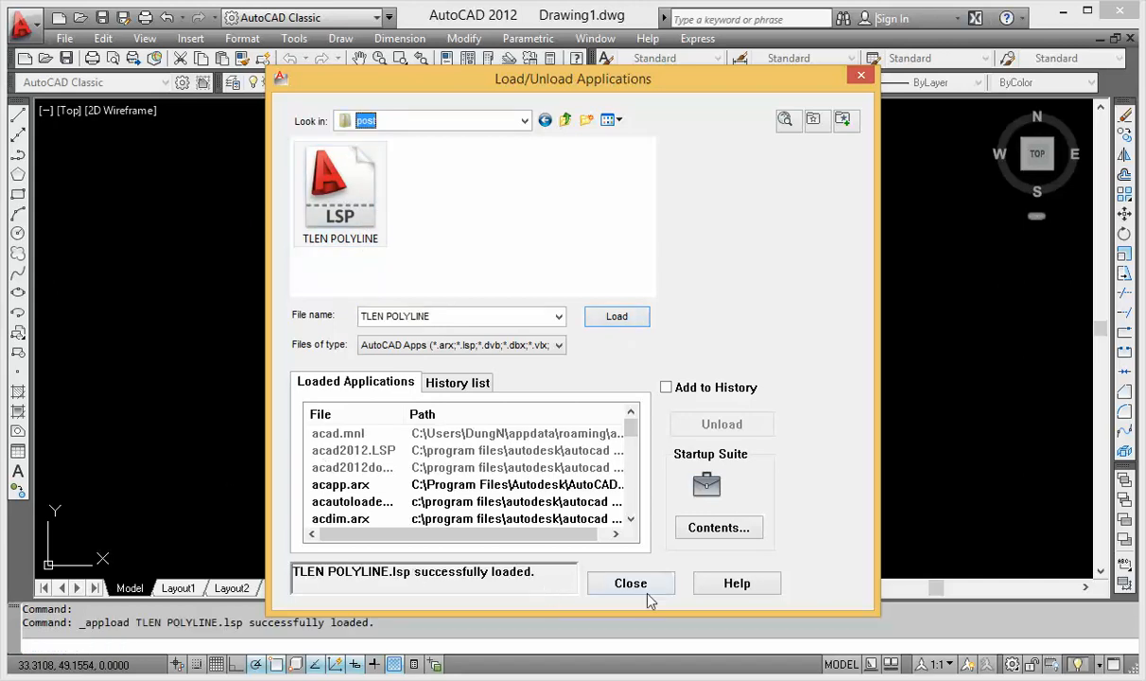
Step: Close the Load/Unload Applications dialog
left_click(631, 582)
type("TLEN")
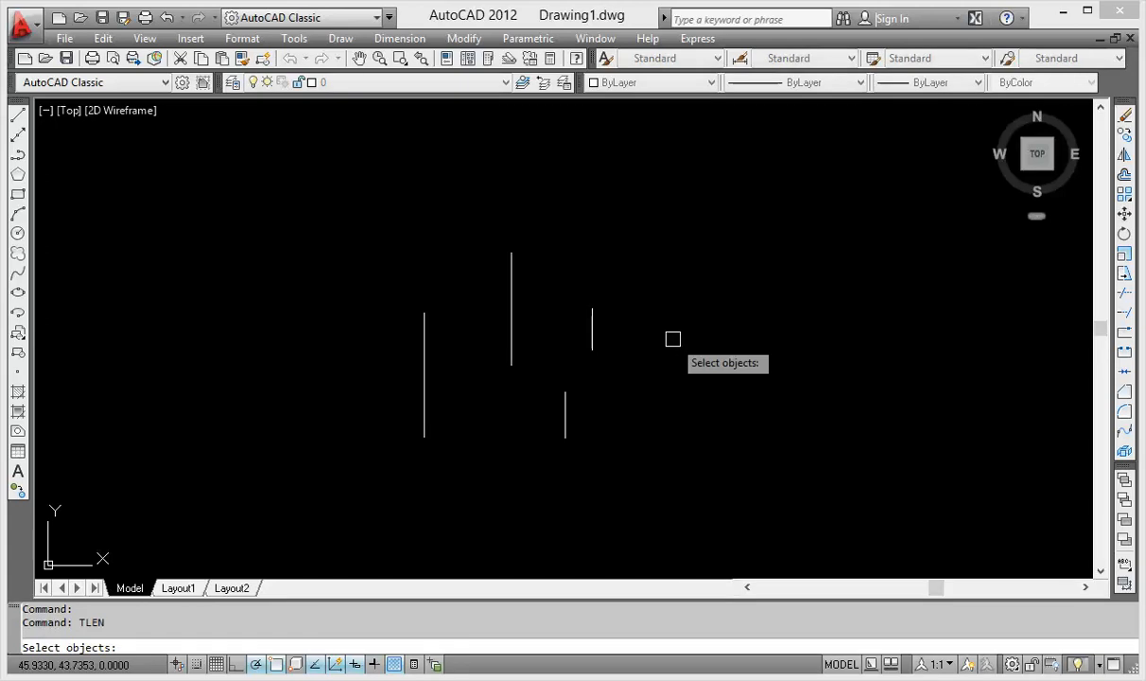
mouse_move(646, 427)
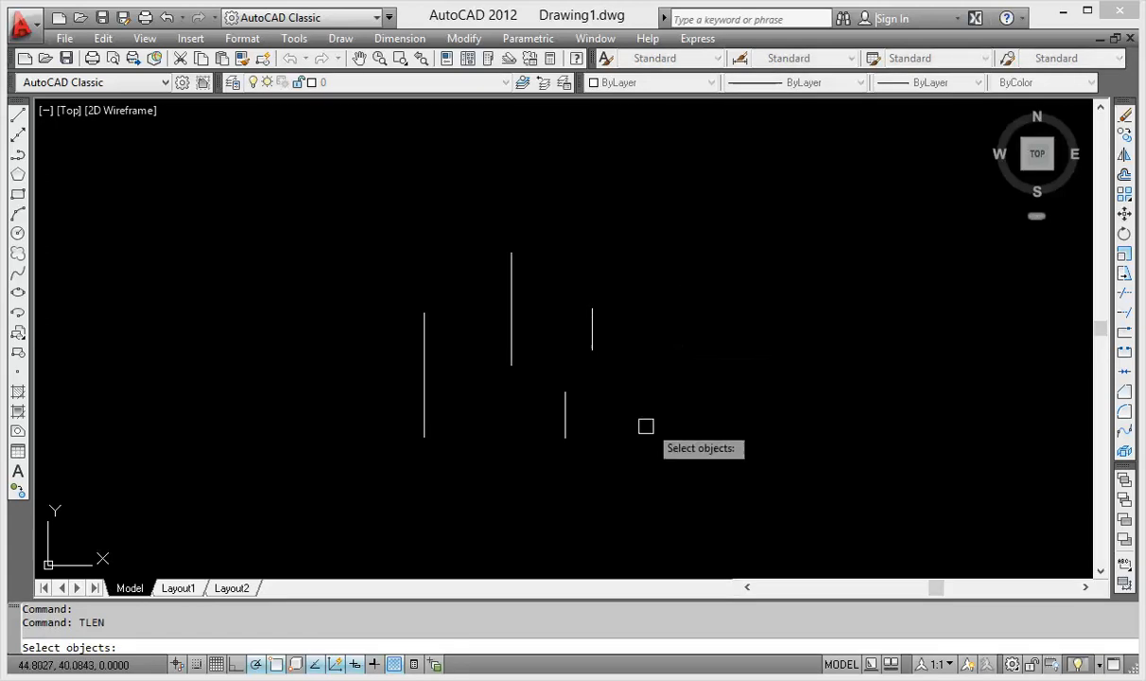